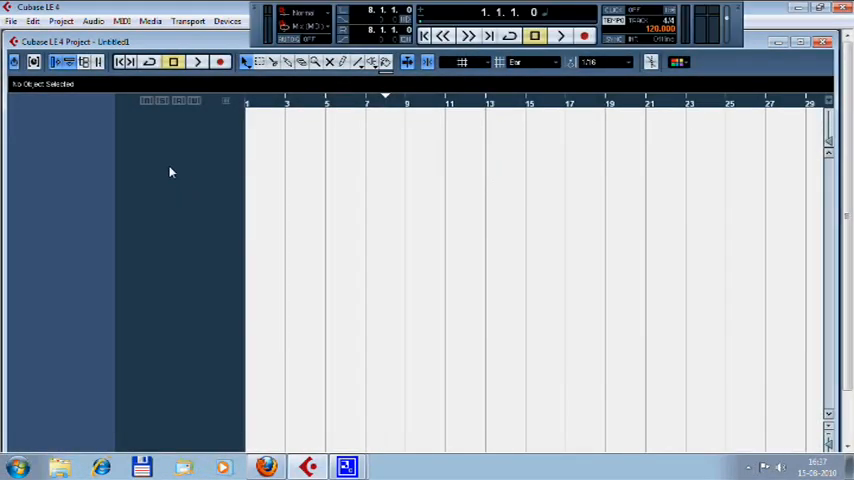
Step: Add an instrument track using CVPiano-GVI-Modeled from the track list menu
right_click(170, 172)
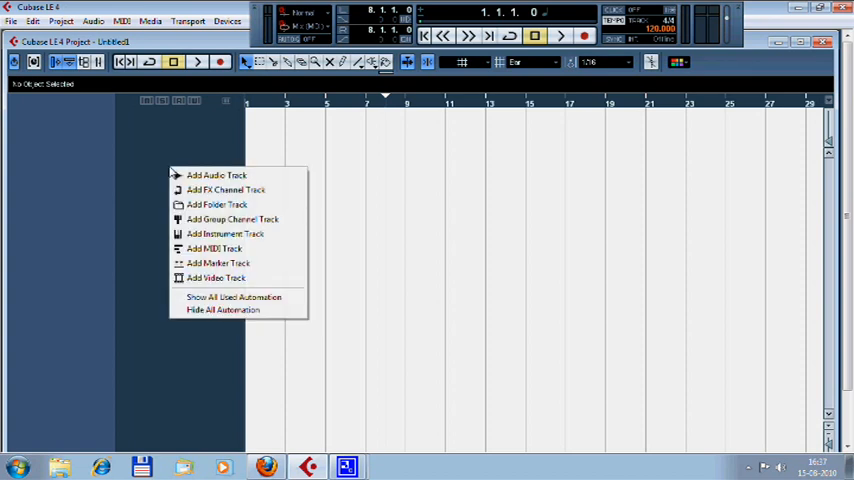
mouse_move(230, 190)
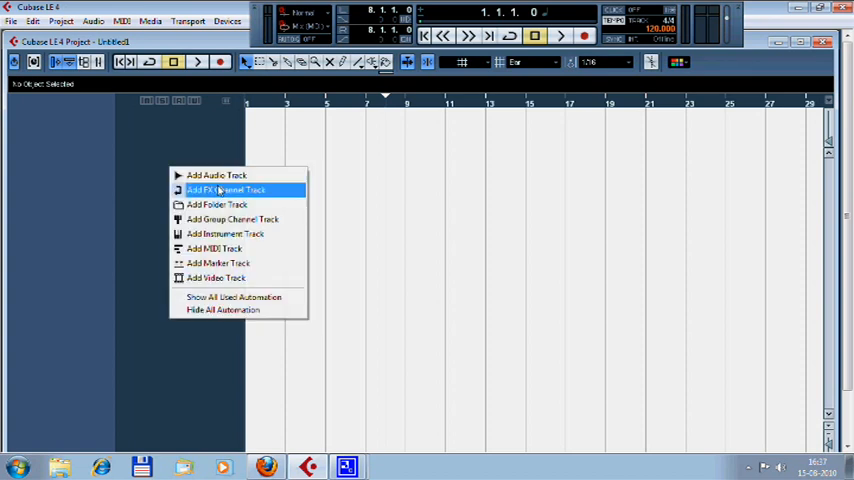
left_click(226, 233)
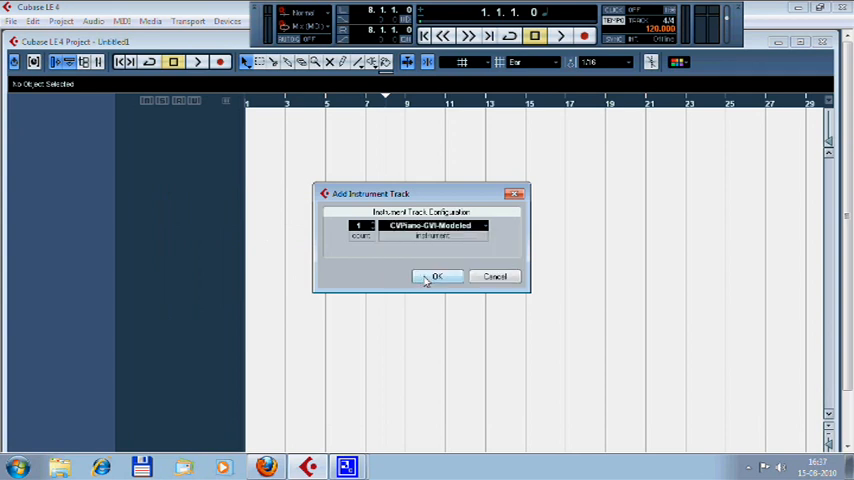
left_click(437, 276)
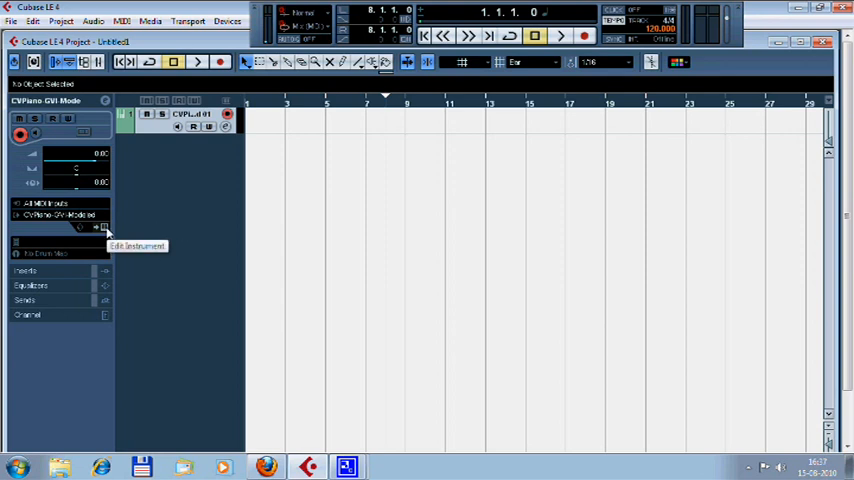
Step: Open the CVPiano instrument window and its edit page for the 'CVPiano - normal' patch
left_click(106, 228)
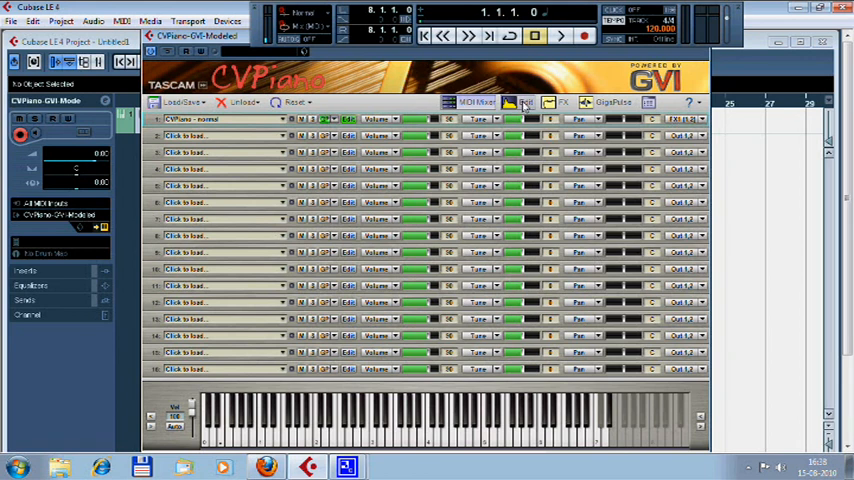
left_click(531, 104)
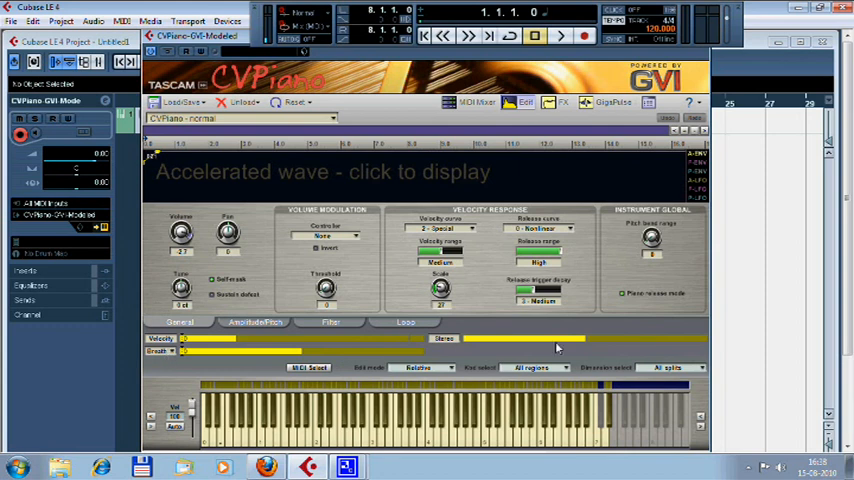
mouse_move(534, 366)
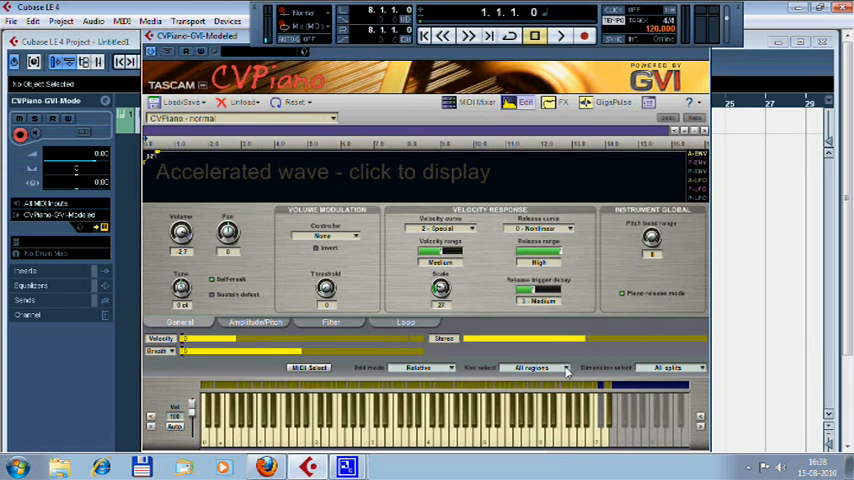
Step: Set region selection to Individual regions and select the Breath layer for editing
left_click(557, 368)
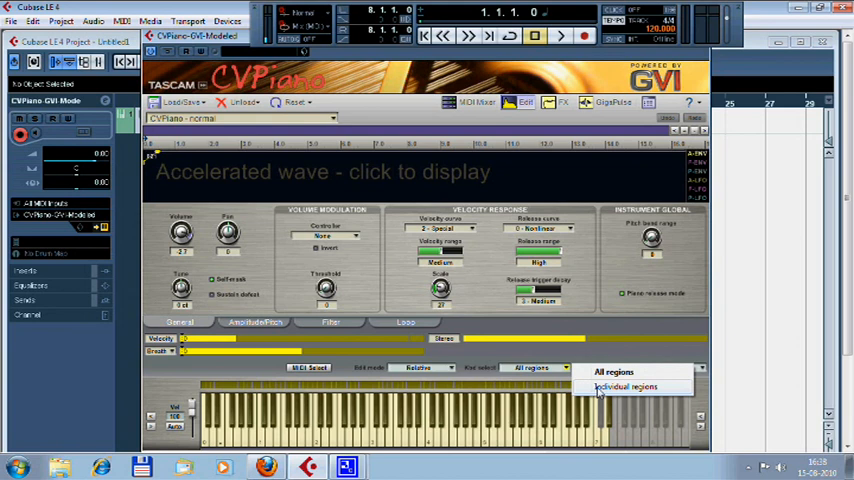
left_click(632, 386)
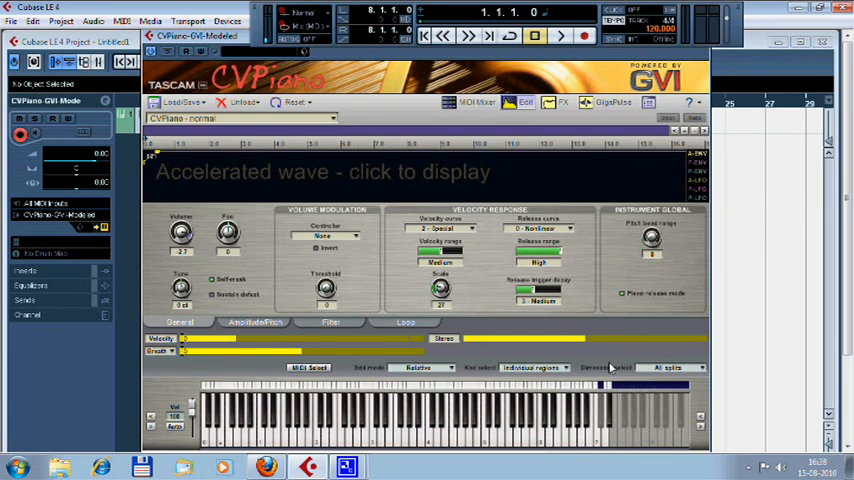
left_click(550, 367)
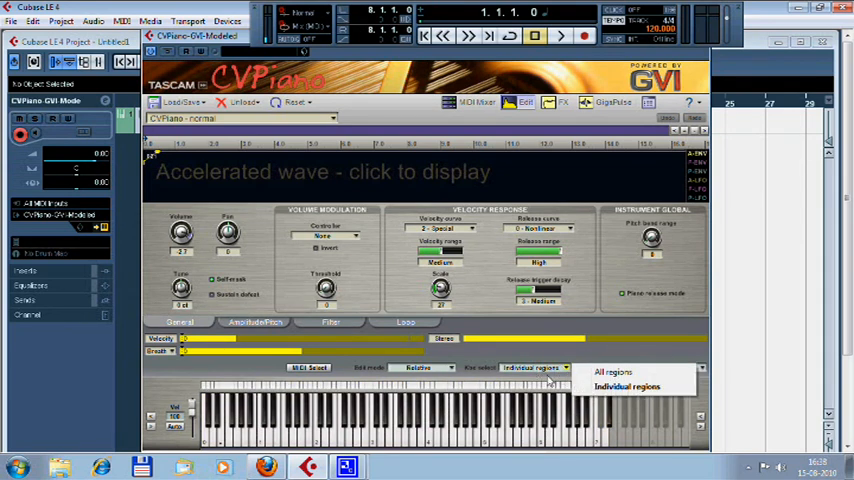
left_click(640, 378)
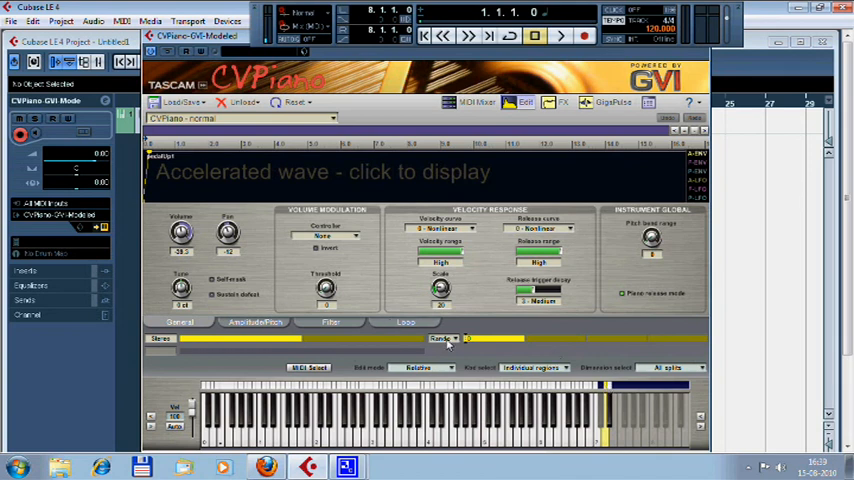
left_click(448, 338)
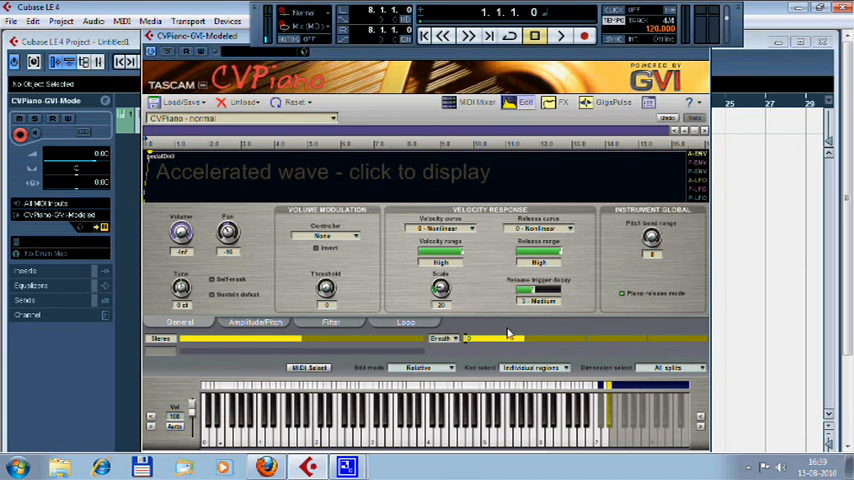
mouse_move(476, 326)
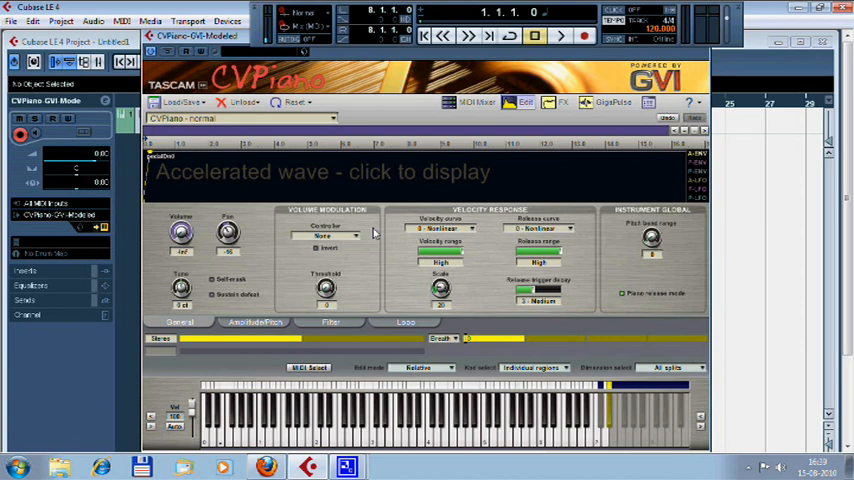
mouse_move(384, 237)
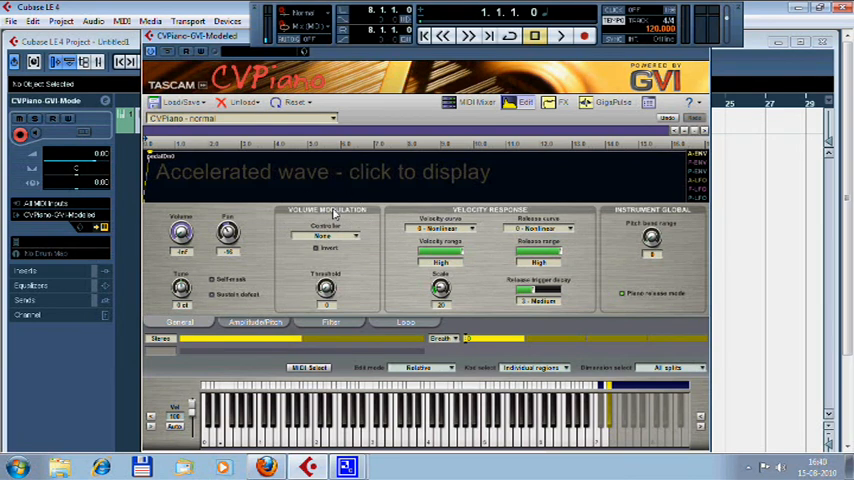
Step: Return to All regions and set the velocity curve to 1 - Linear
left_click(351, 236)
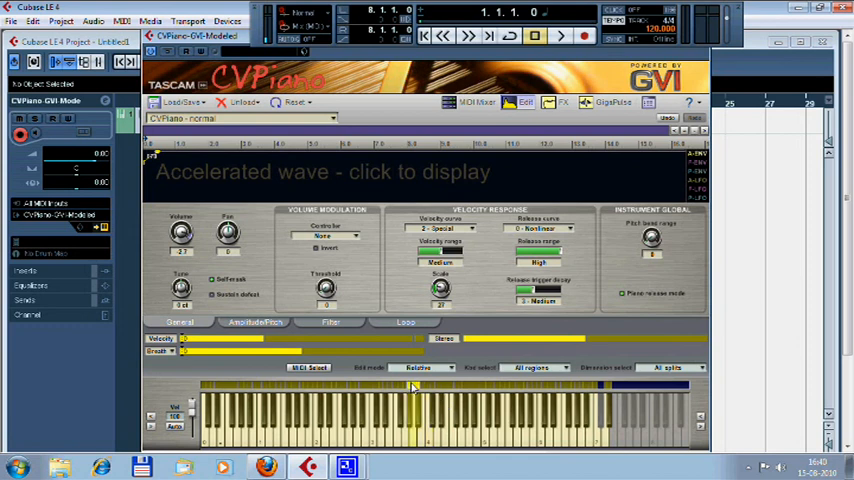
left_click(330, 236)
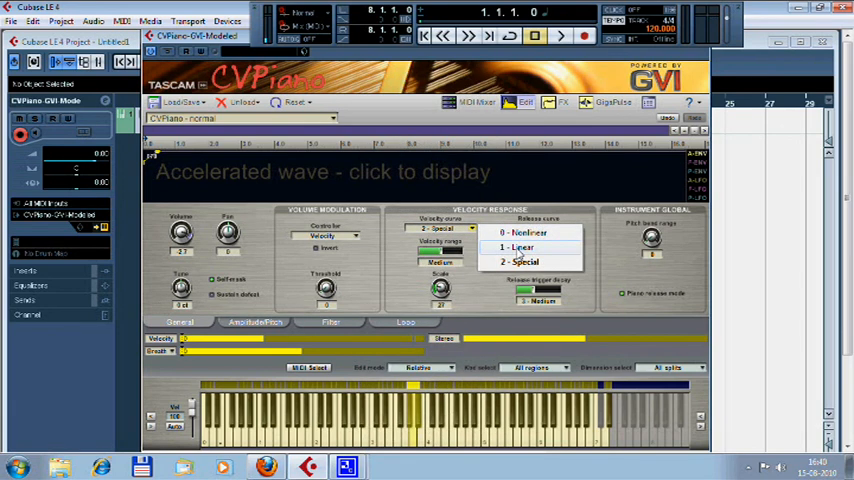
left_click(513, 247)
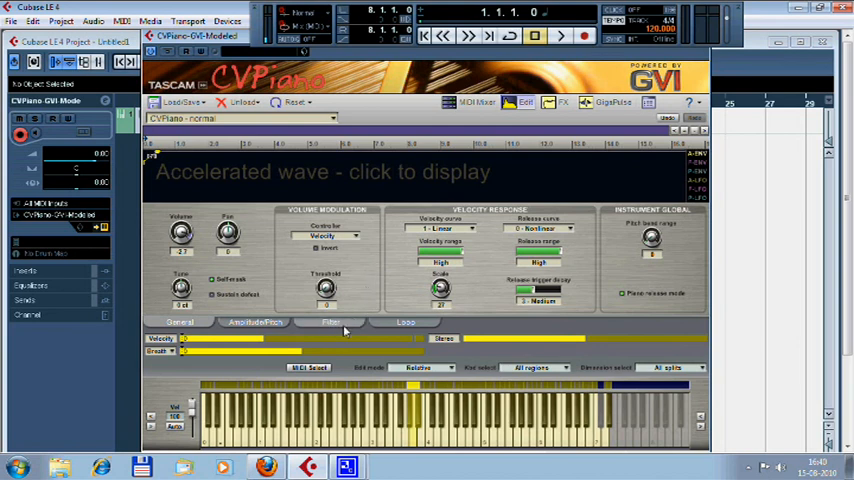
Step: On the Filter page, set a higher velocity layer's filter type to 1 - Lowpass
left_click(329, 322)
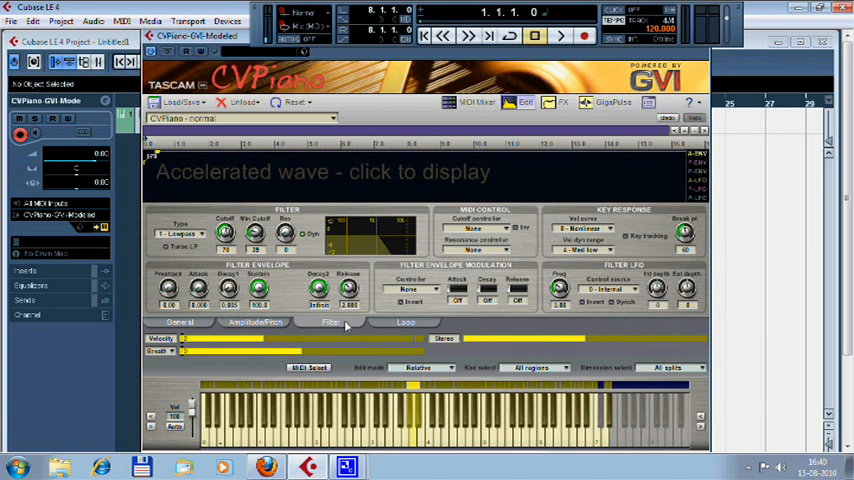
mouse_move(335, 325)
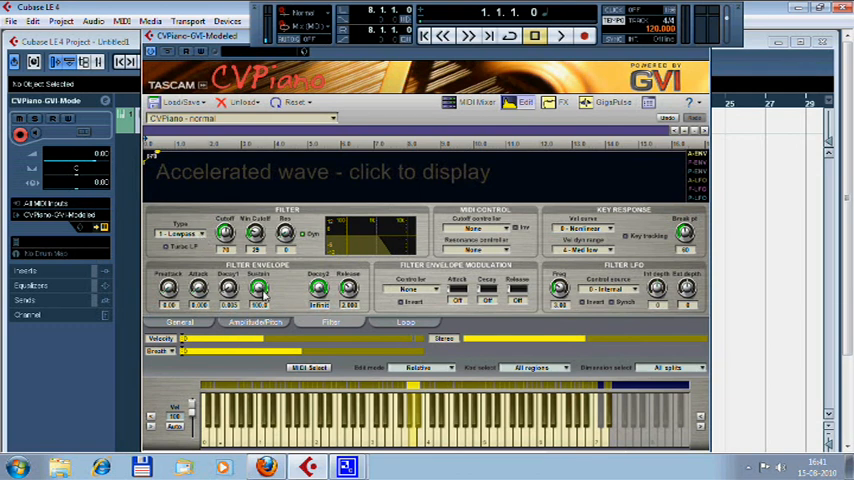
left_click(188, 233)
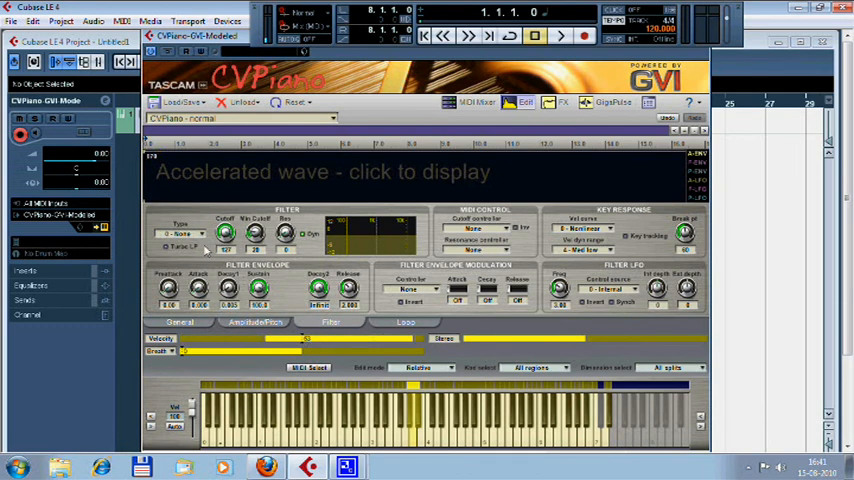
left_click(185, 233)
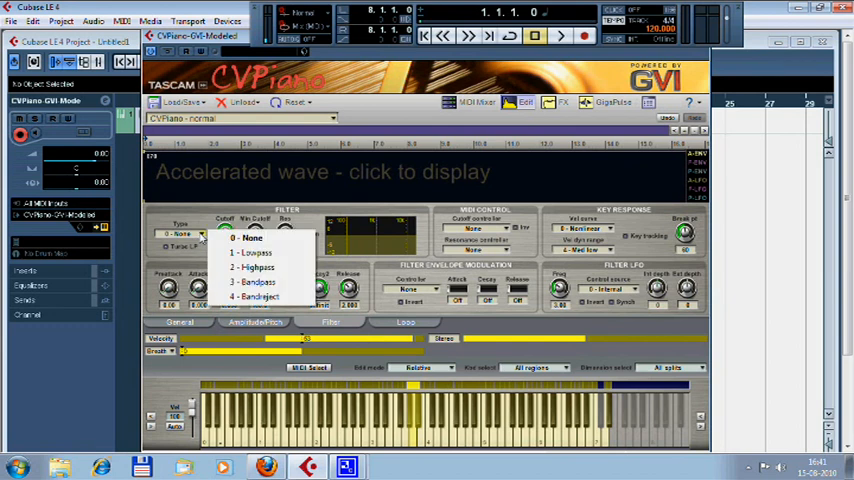
left_click(256, 266)
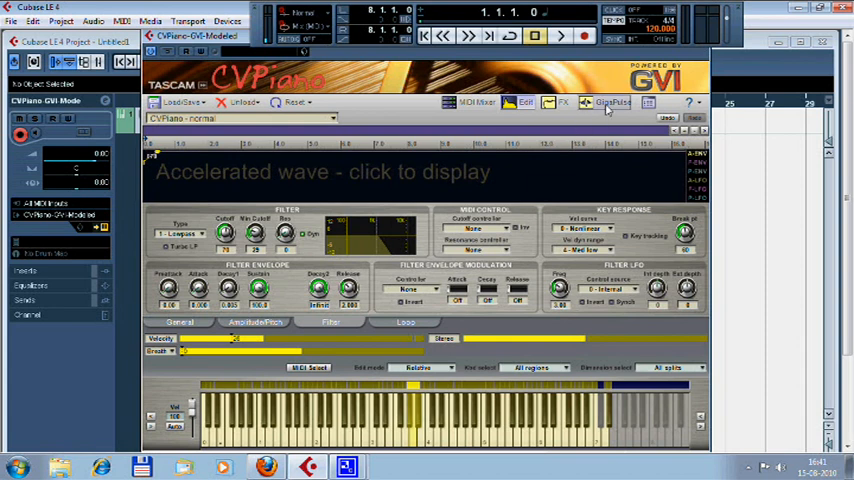
Step: Load the Piano Pedal Down Resonance GigaPulse preset
left_click(631, 104)
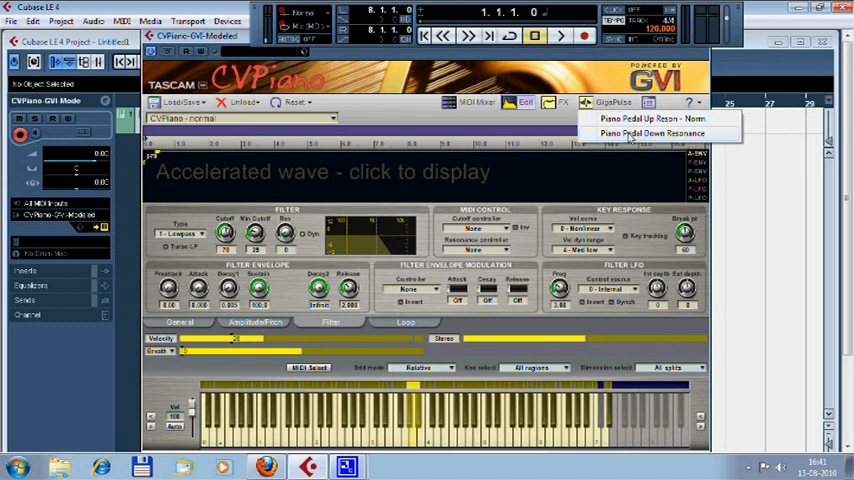
left_click(652, 133)
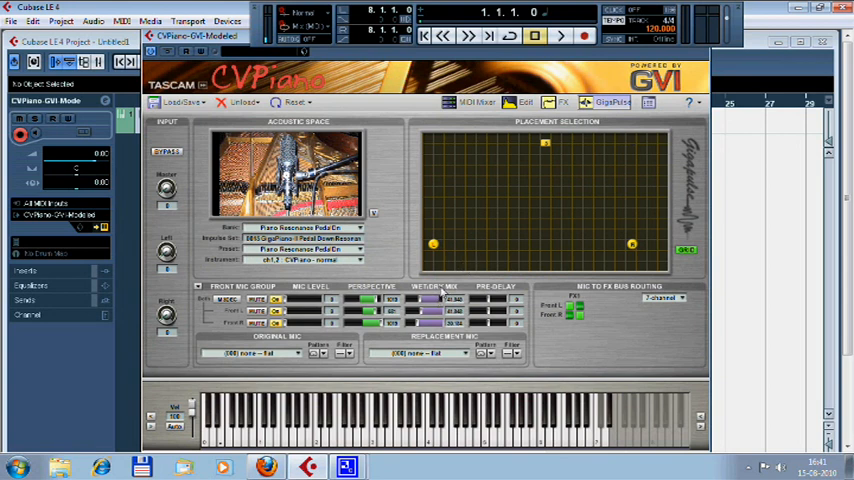
mouse_move(460, 287)
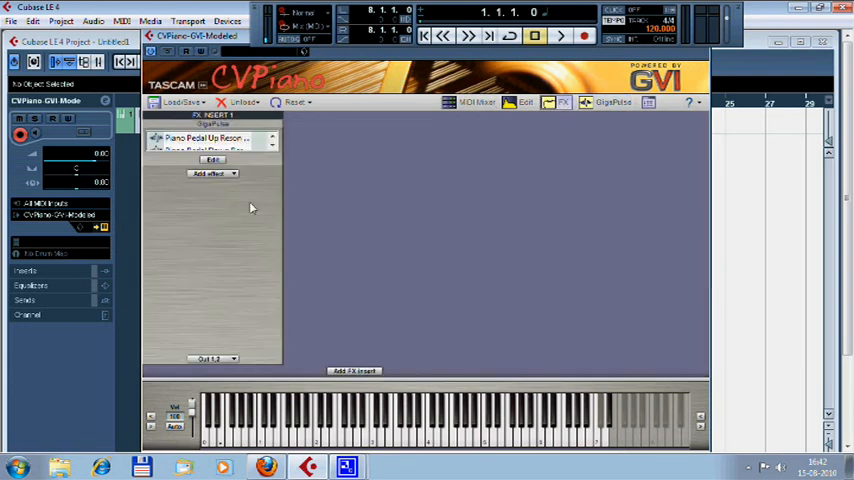
Step: Add NFX1 Reverb/Multi (Stereo) after GigaPulse, then return to the MIDI Mixer page
left_click(212, 173)
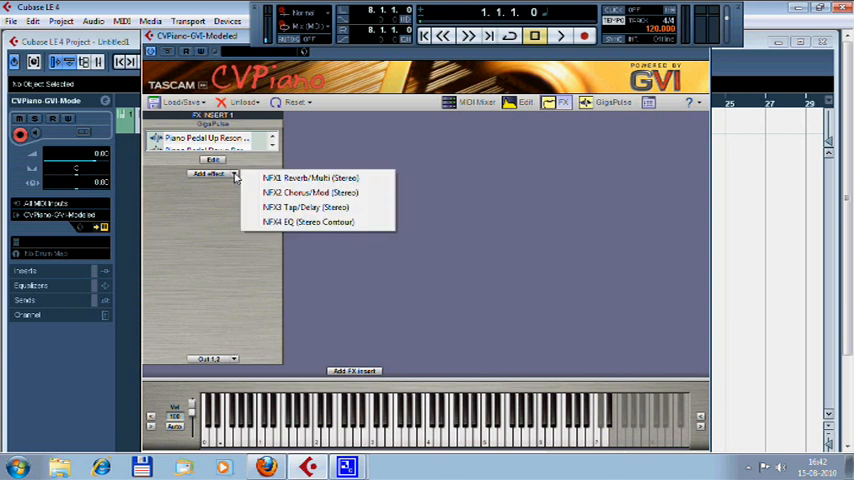
mouse_move(305, 186)
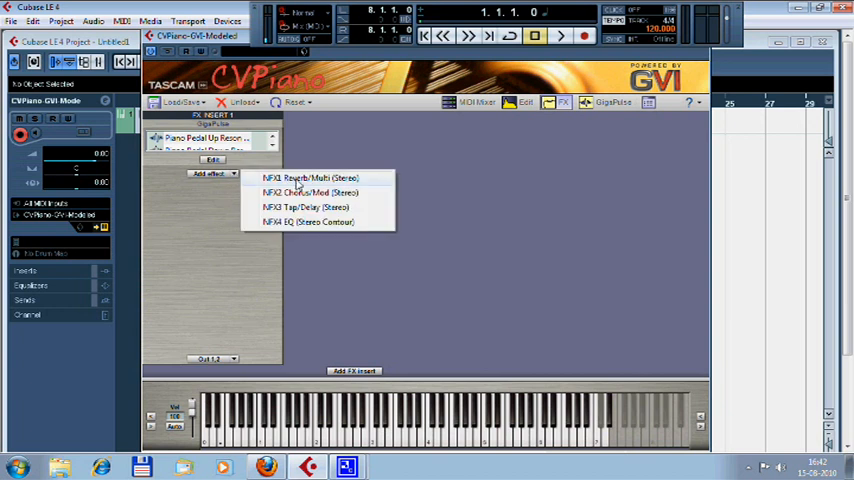
left_click(308, 177)
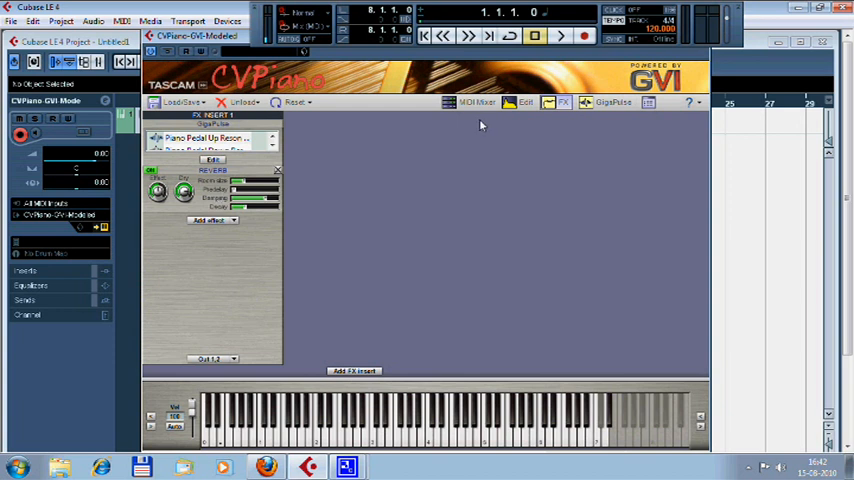
left_click(464, 103)
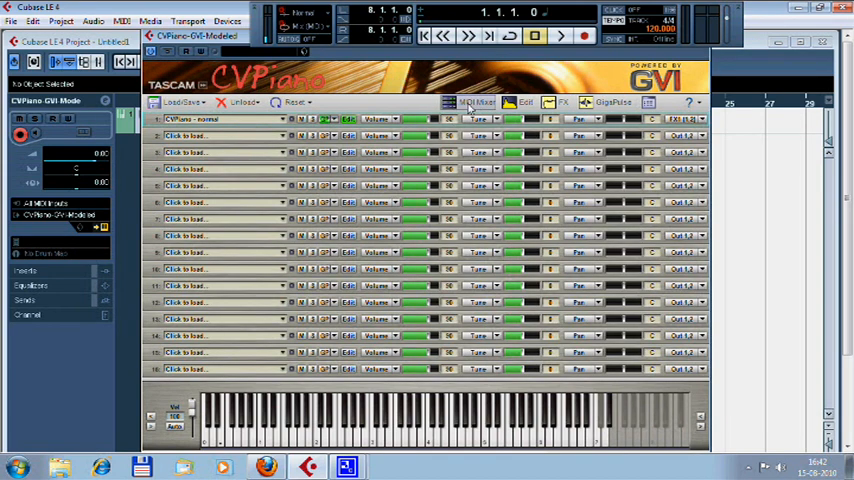